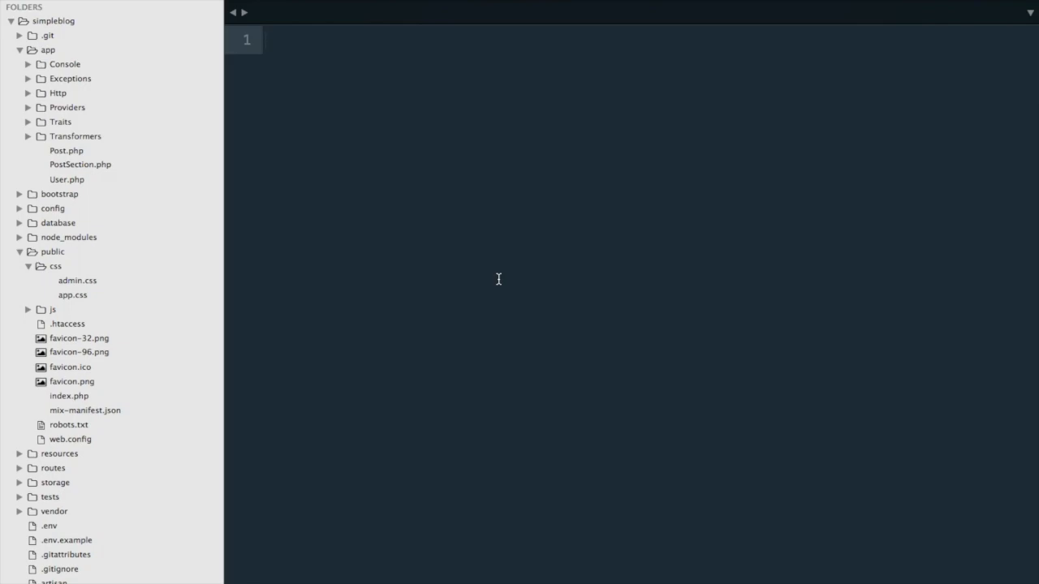
- Create an app/Helpers folder and save a new html.php there starting with <?php
{"action": "right_click", "coordinate": [48, 50]}
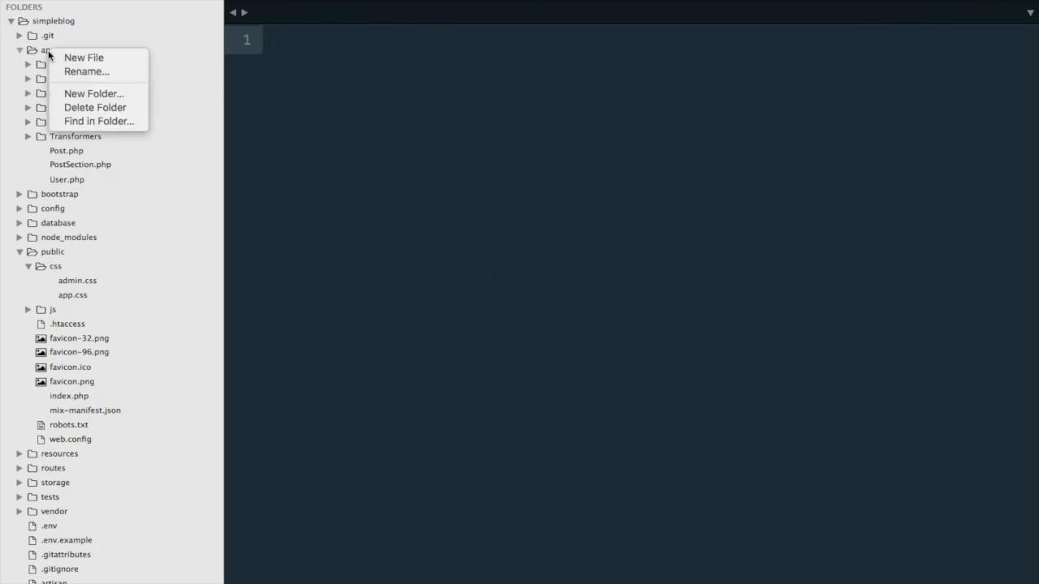
{"action": "mouse_move", "coordinate": [93, 93]}
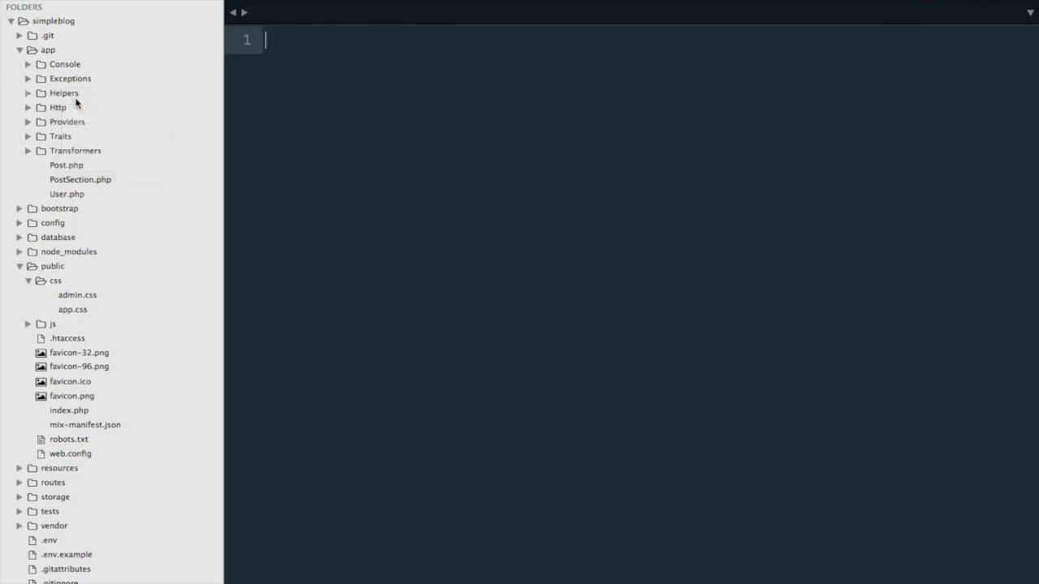
{"action": "type", "text": "<?php"}
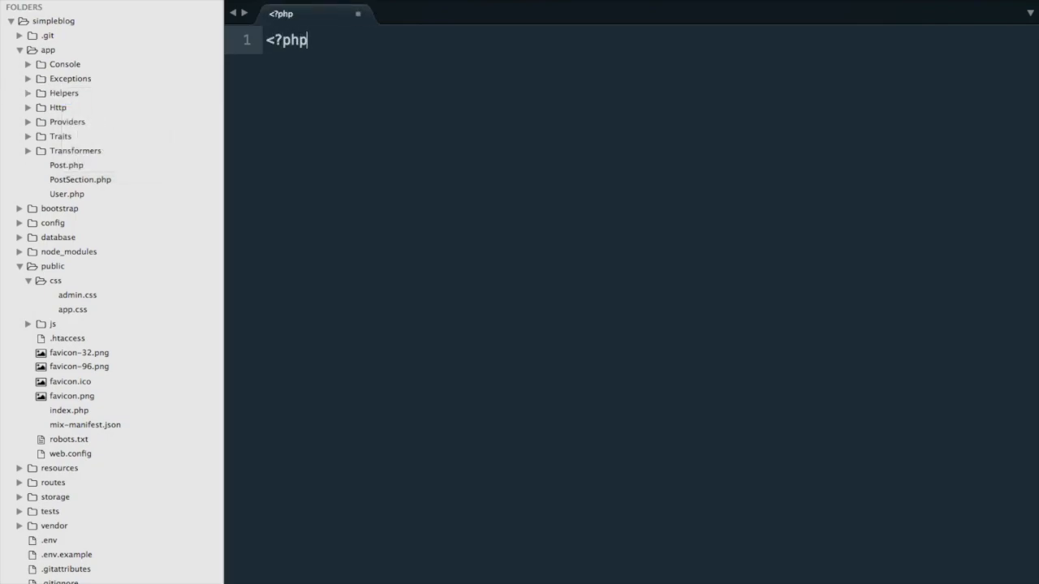
{"action": "key", "text": "cmd+s"}
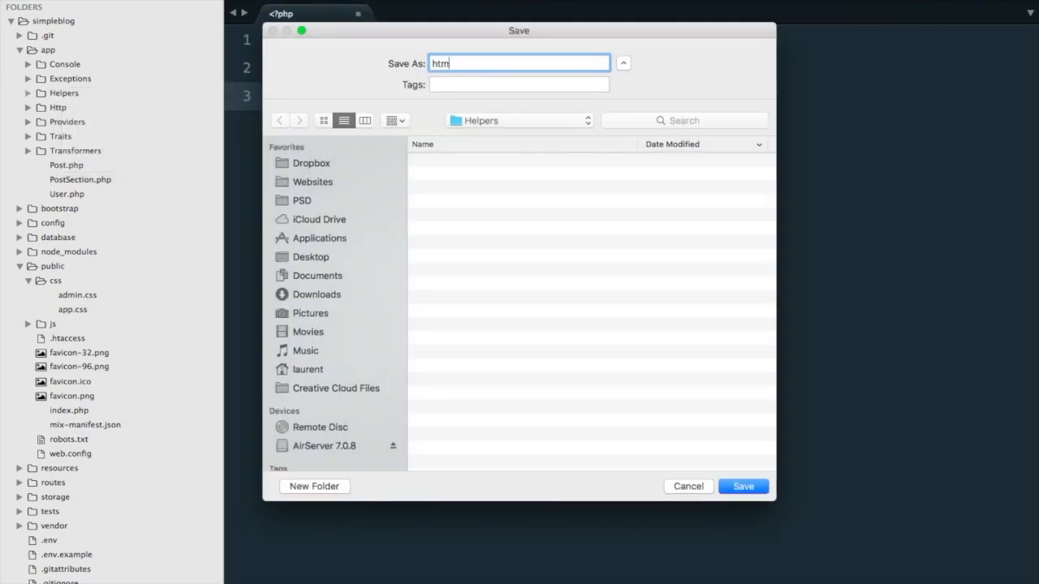
{"action": "left_click", "coordinate": [742, 486]}
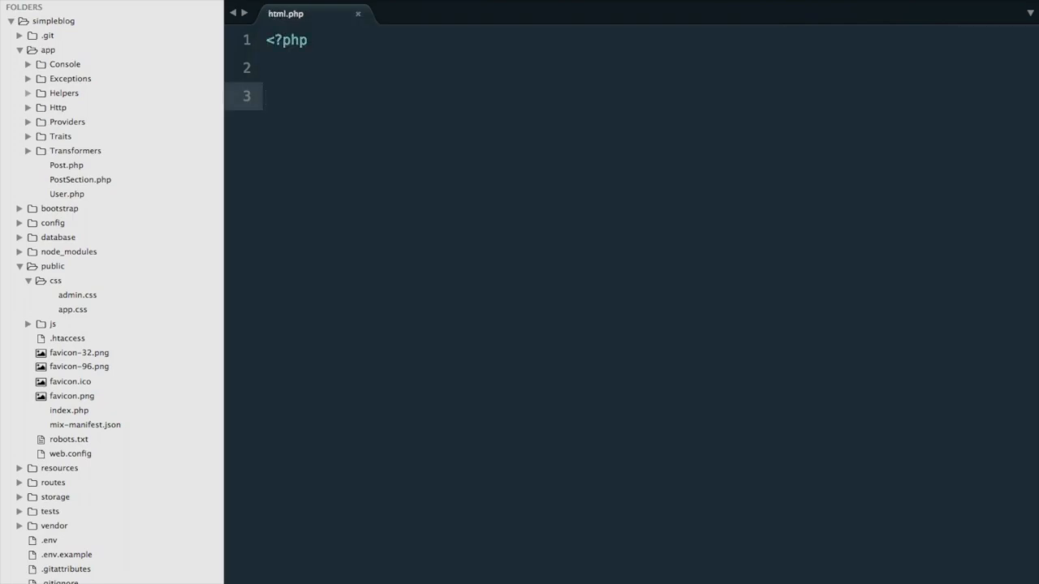
- Declare the function style_ts($path) with an opening brace in html.php
{"action": "type", "text": "function"}
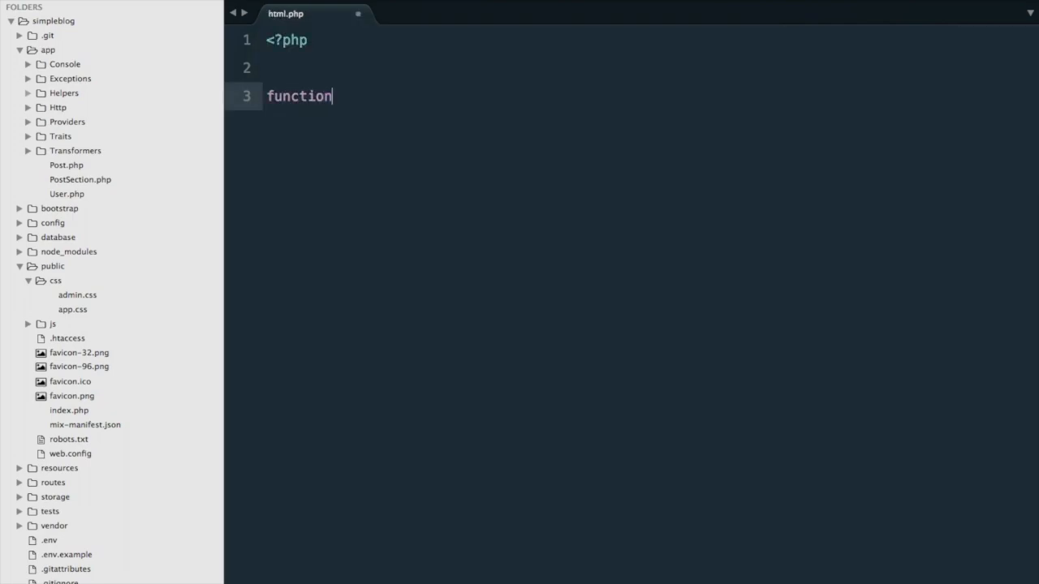
{"action": "type", "text": "style_t"}
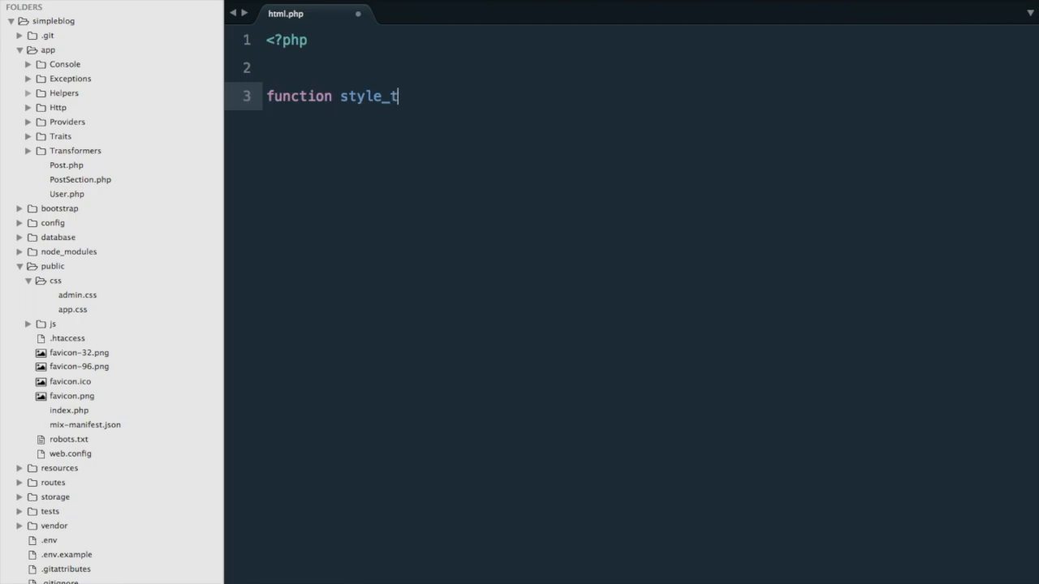
{"action": "type", "text": "s($path)"}
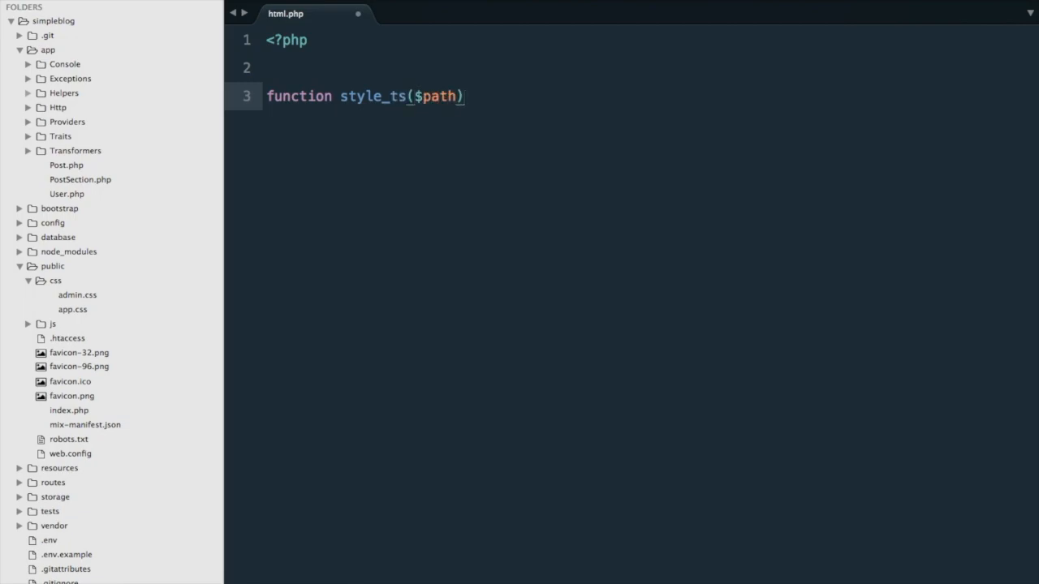
{"action": "type", "text": "{"}
{"action": "type", "text": "try"}
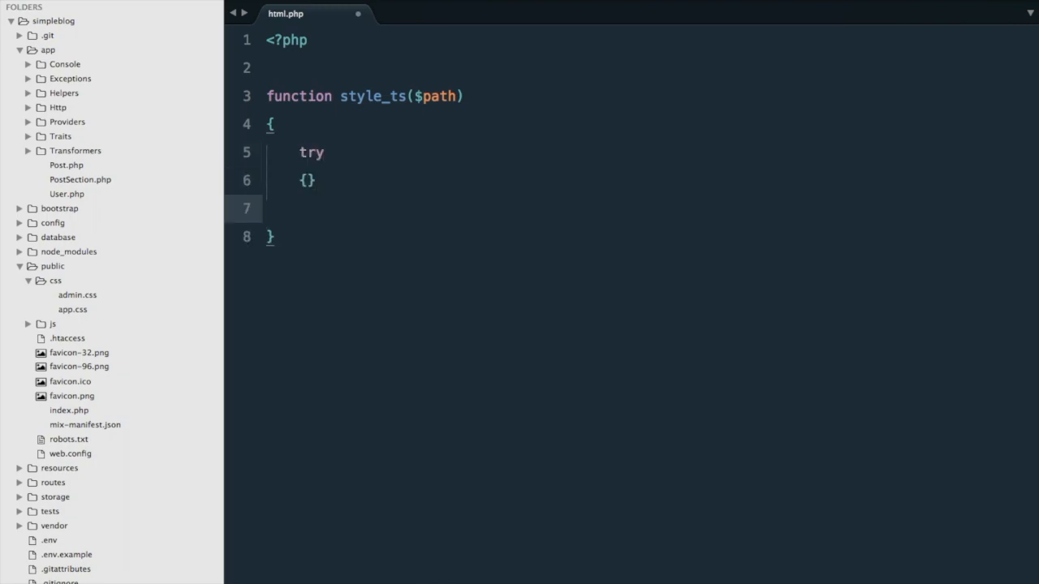
- In a try block, set $ts = '?v=' . File::lastModified(public_path() . $path)
{"action": "type", "text": "{"}
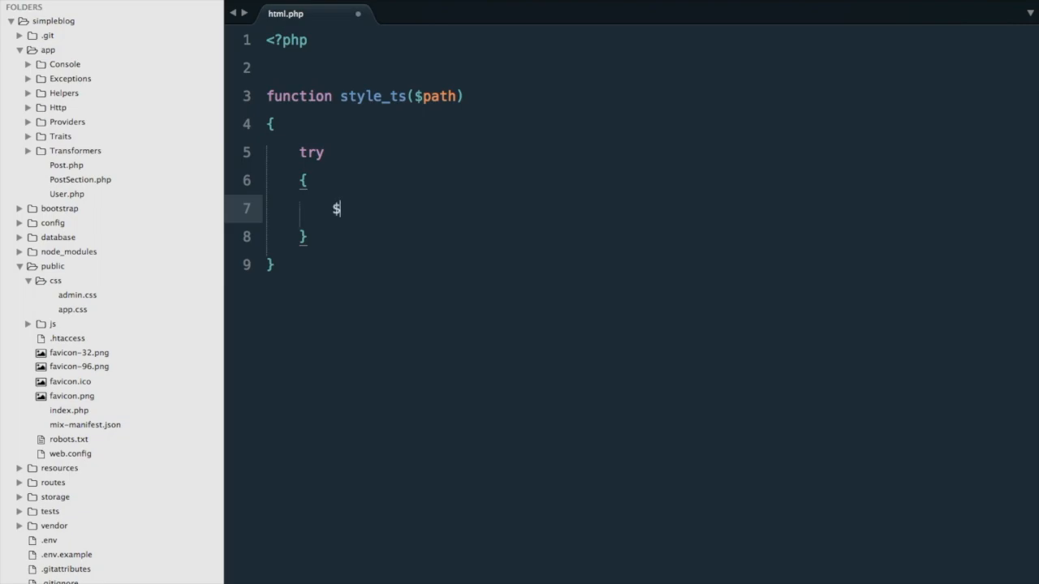
{"action": "type", "text": "ts = ''"}
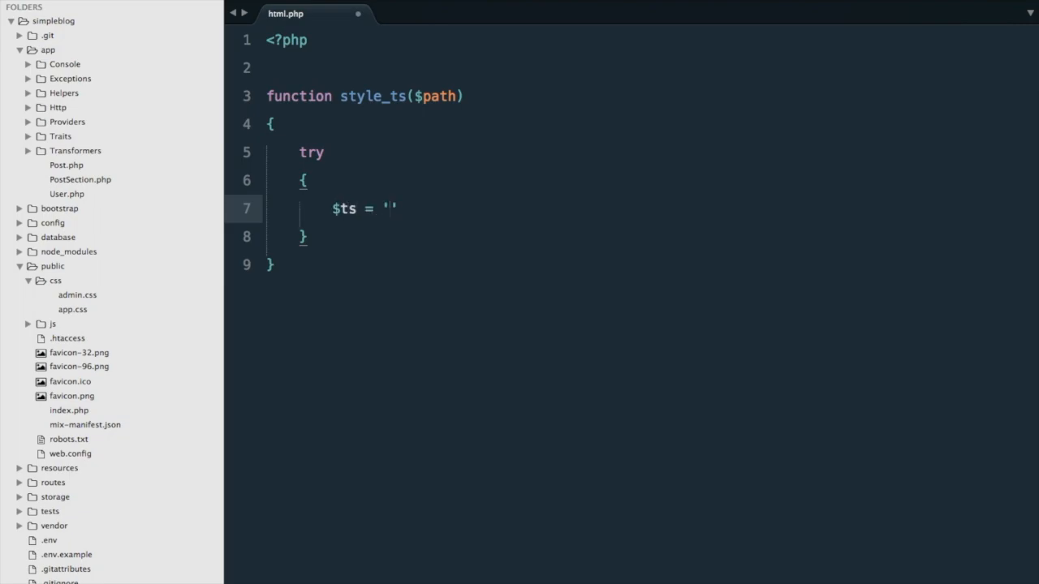
{"action": "type", "text": "?v="}
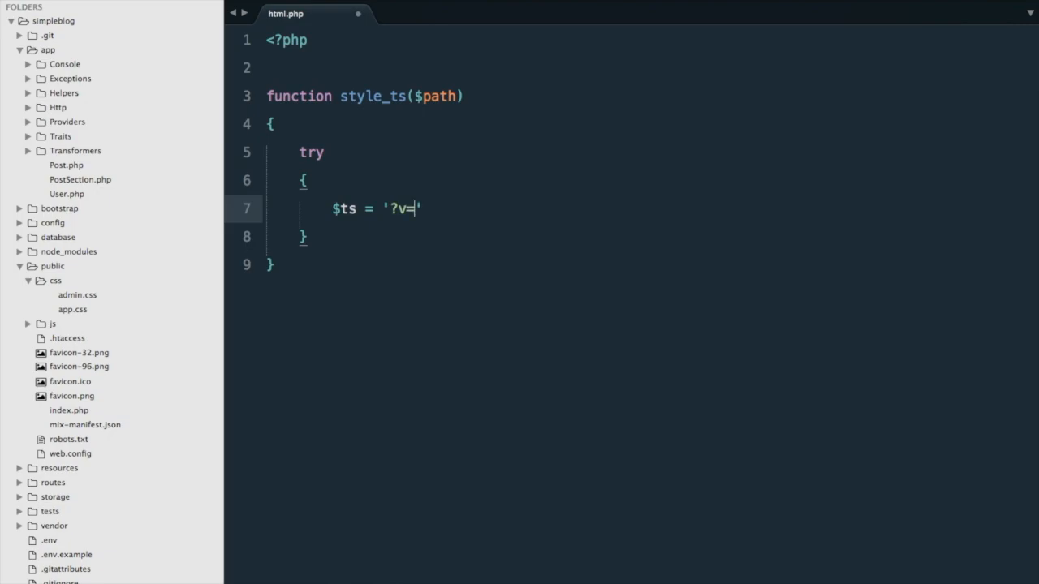
{"action": "type", "text": "."}
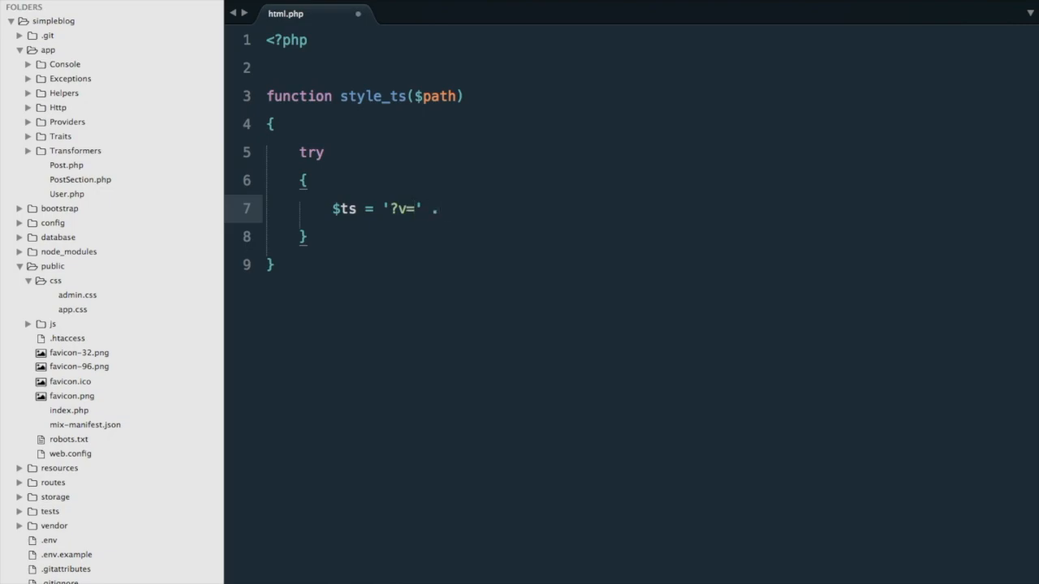
{"action": "type", "text": "File::last"}
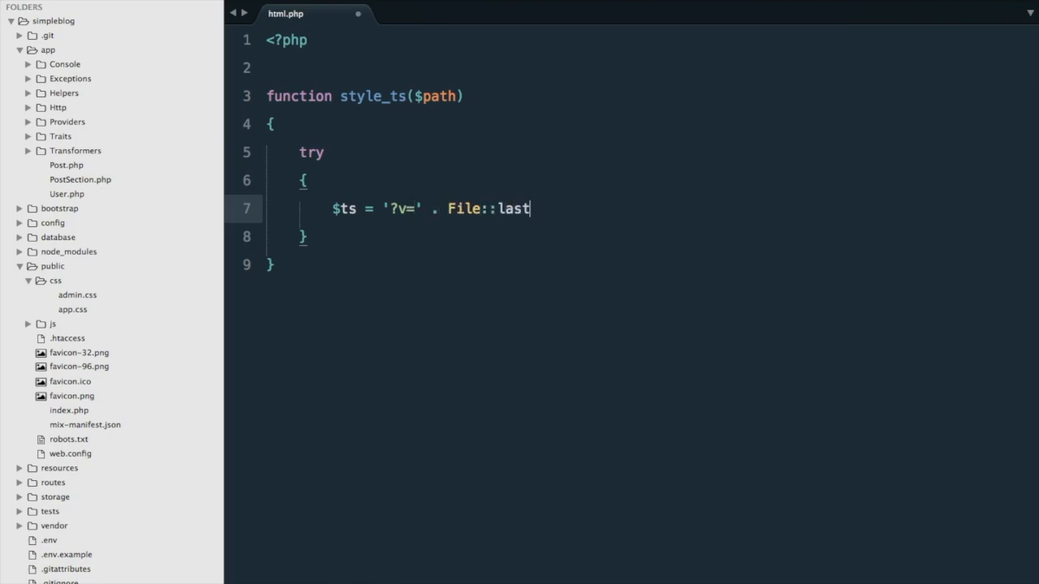
{"action": "type", "text": "Modif"}
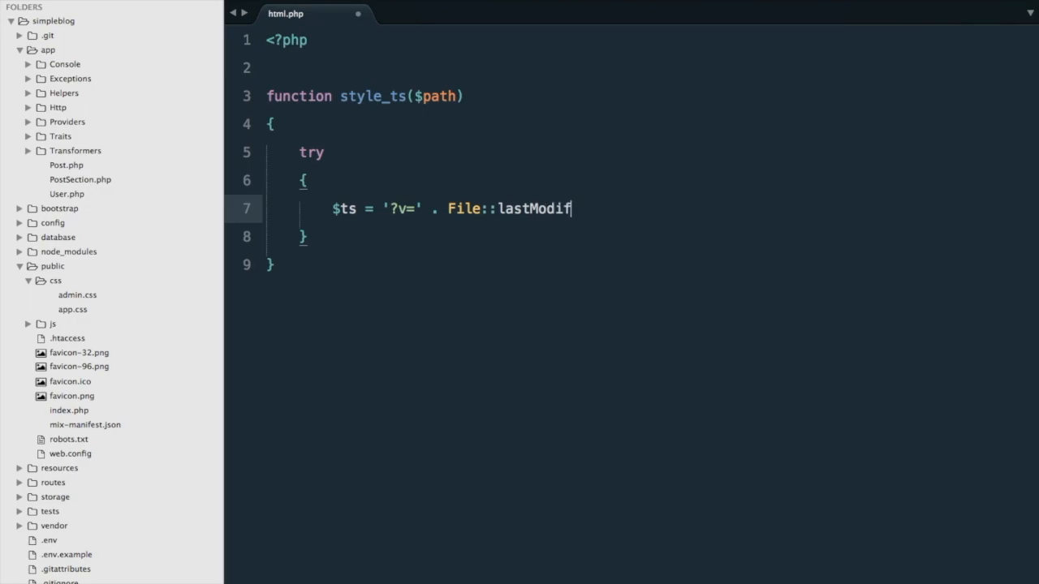
{"action": "type", "text": "ied(public_path("}
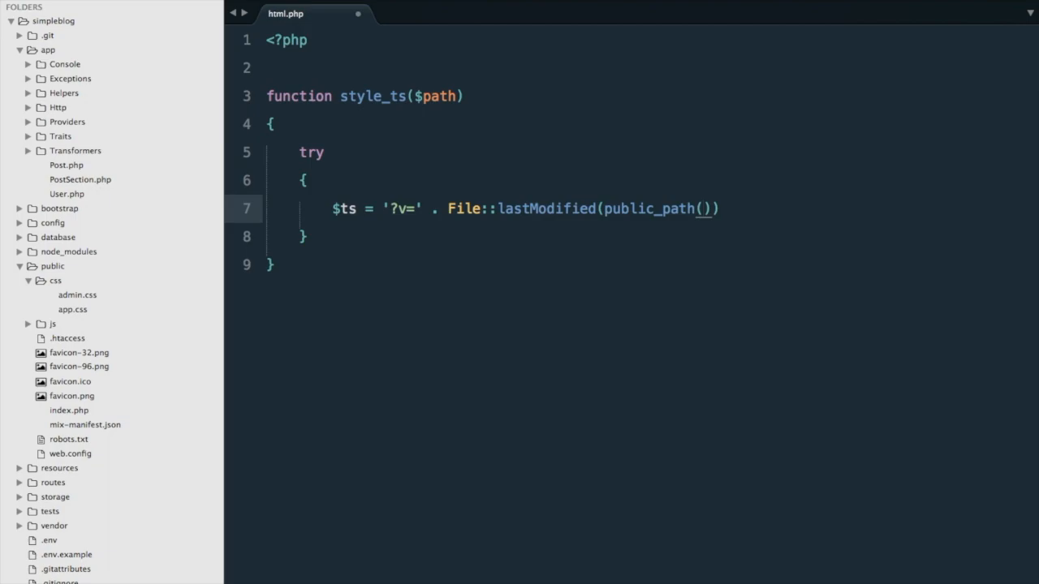
{"action": "type", "text": "."}
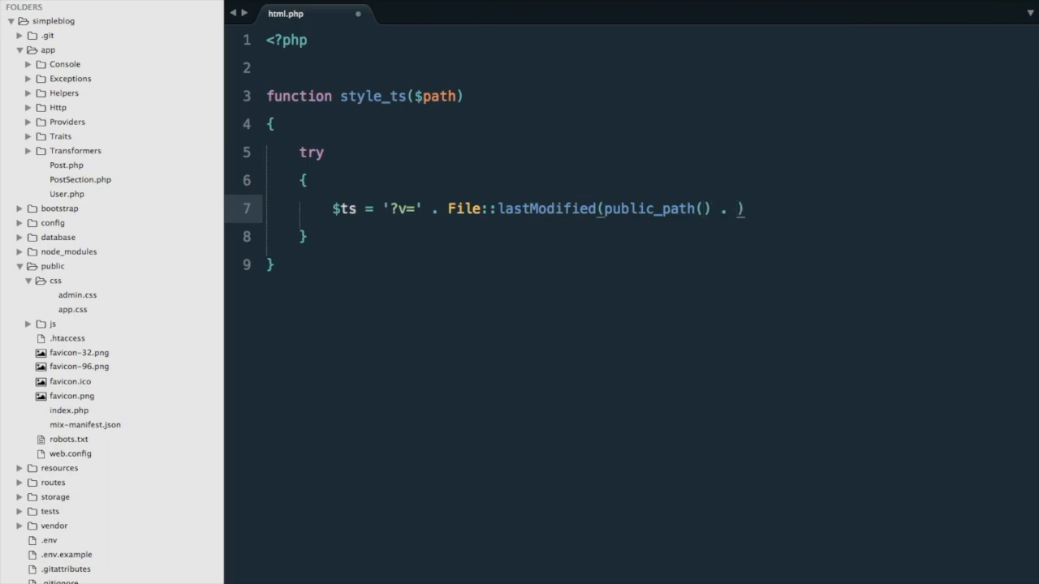
{"action": "type", "text": "$path);"}
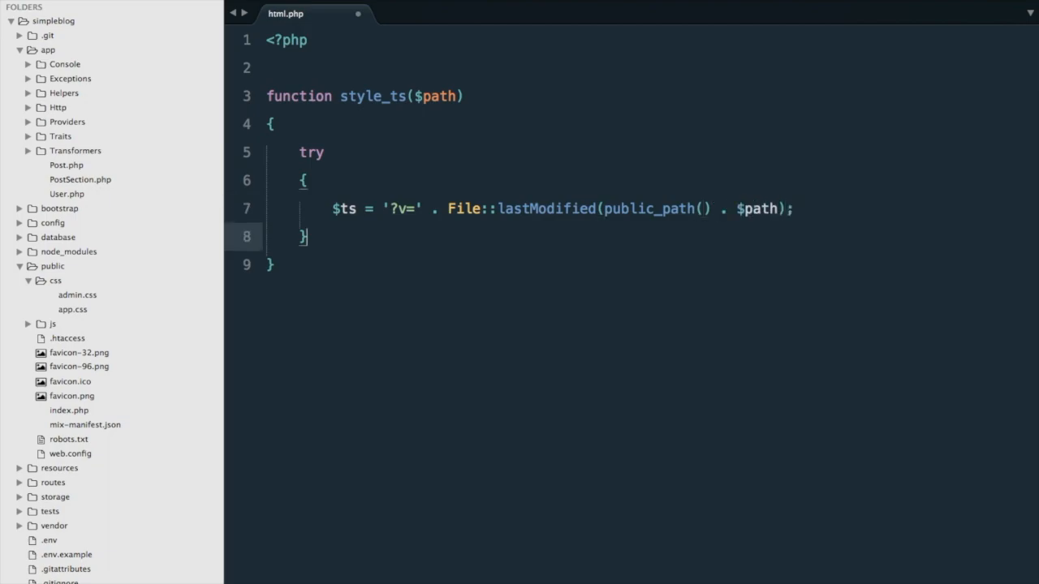
- Add a catch (Exception) block that sets $ts to an empty string
{"action": "type", "text": "catch (E"}
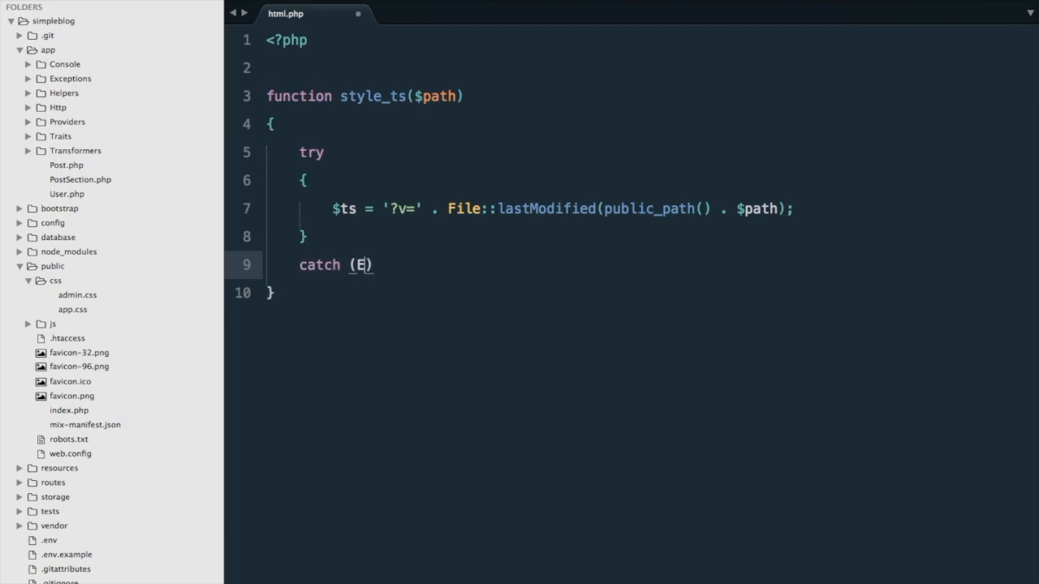
{"action": "type", "text": "xception $e"}
{"action": "type", "text": "{"}
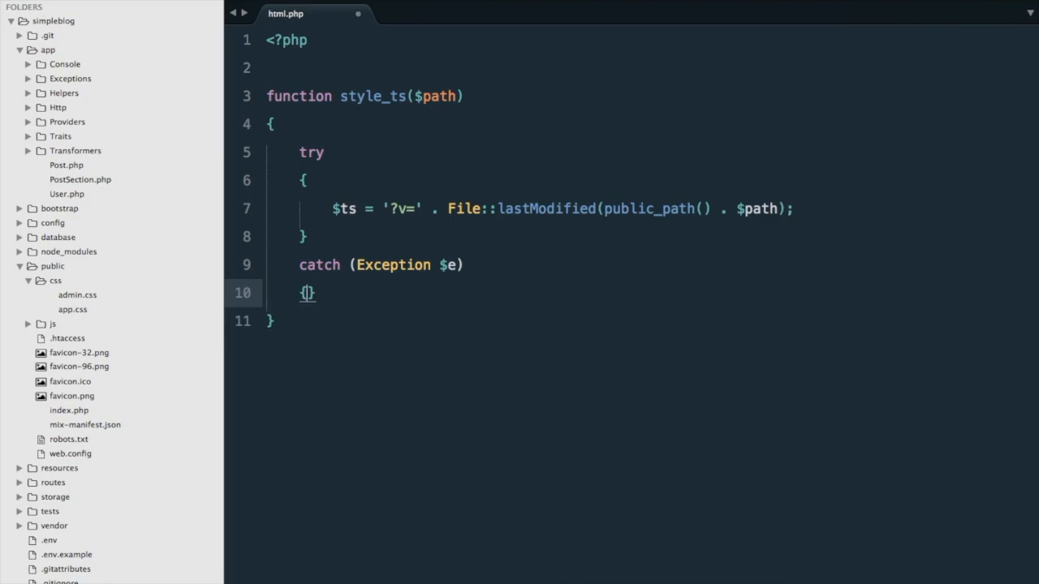
{"action": "type", "text": "$ts = '';"}
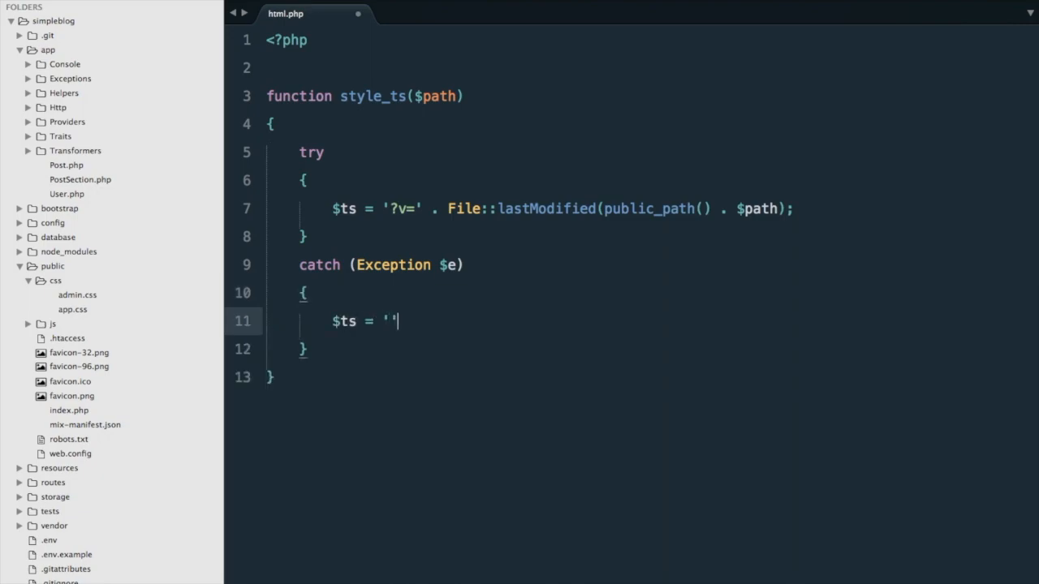
{"action": "type", "text": ";"}
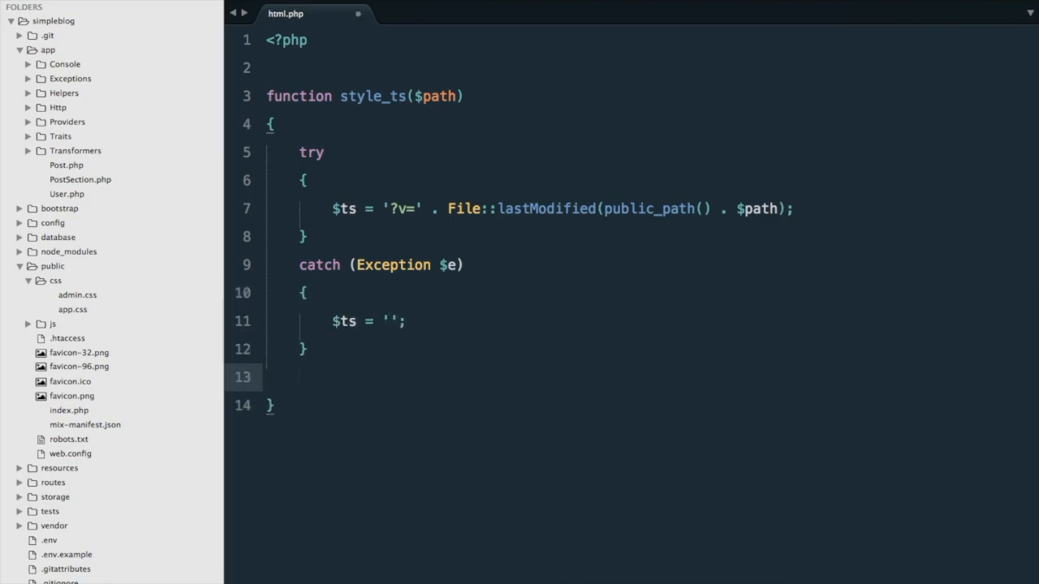
- Write the return line joining $path and $ts into the stylesheet link
{"action": "type", "text": "return '<link rel=\"stylesheet\" href=\"\">"}
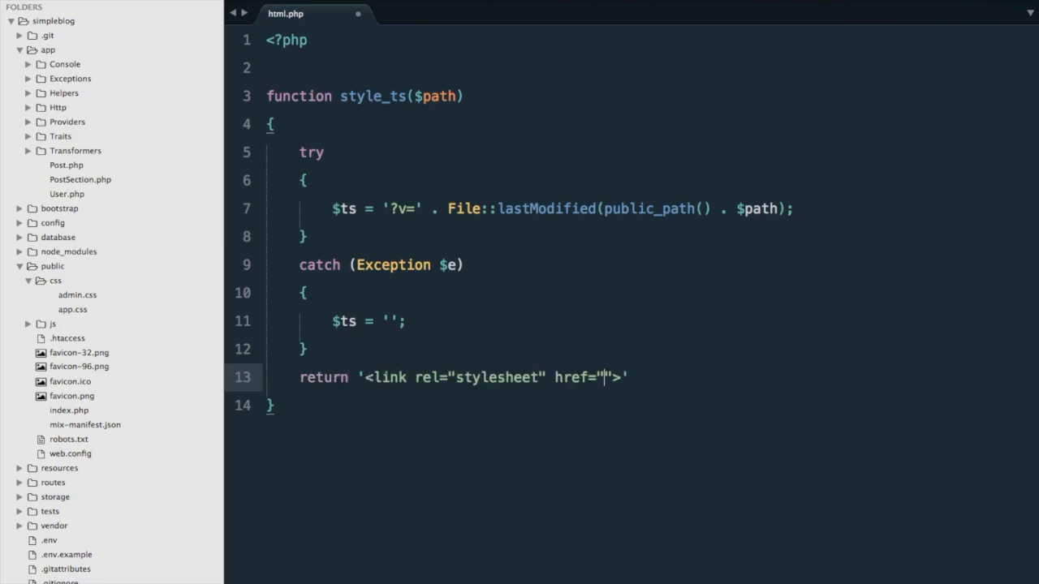
{"action": "type", "text": "."}
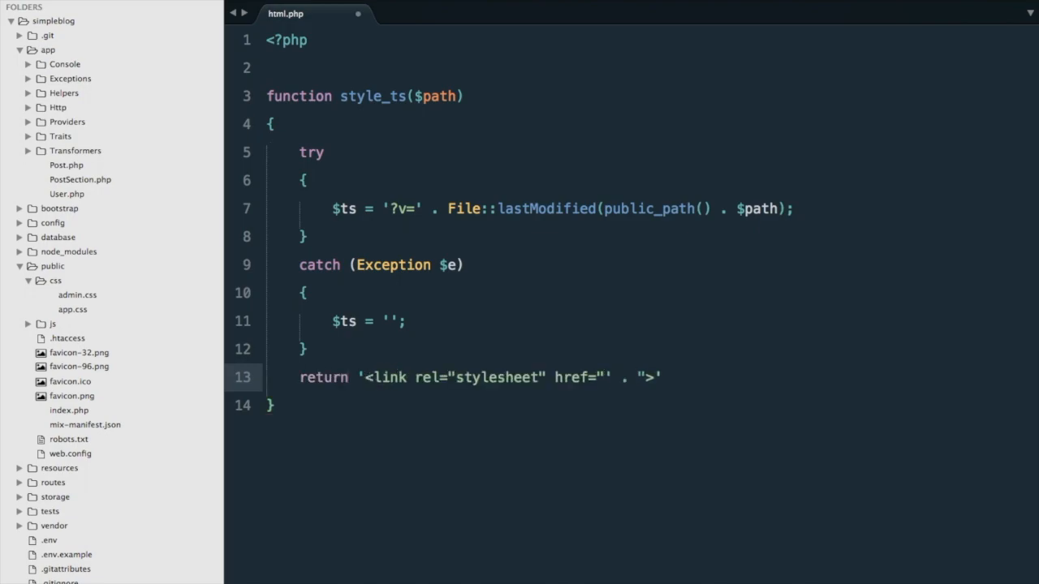
{"action": "type", "text": "$p"}
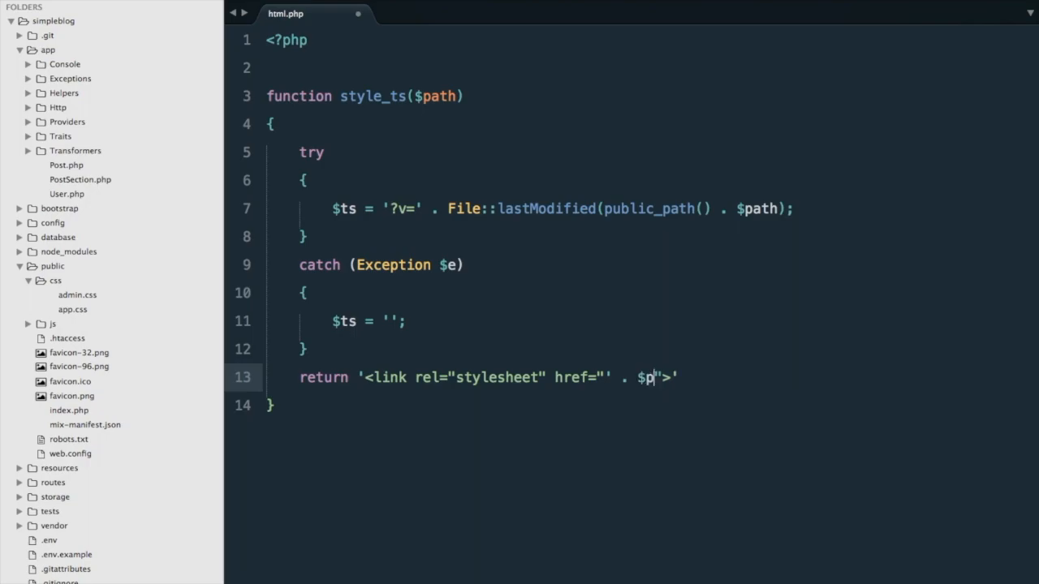
{"action": "type", "text": "ath . $ts . '"}
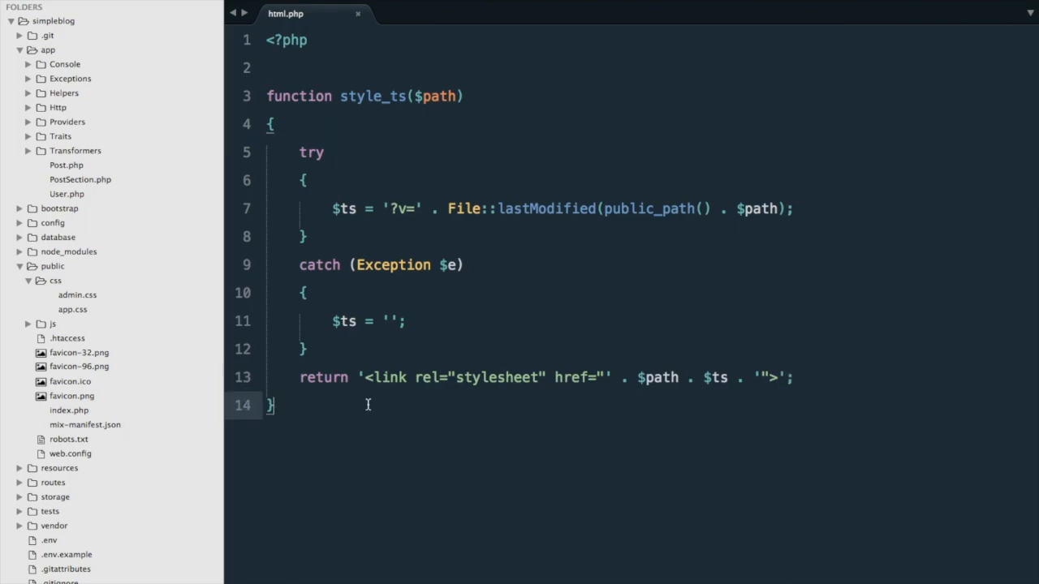
{"action": "mouse_move", "coordinate": [372, 179]}
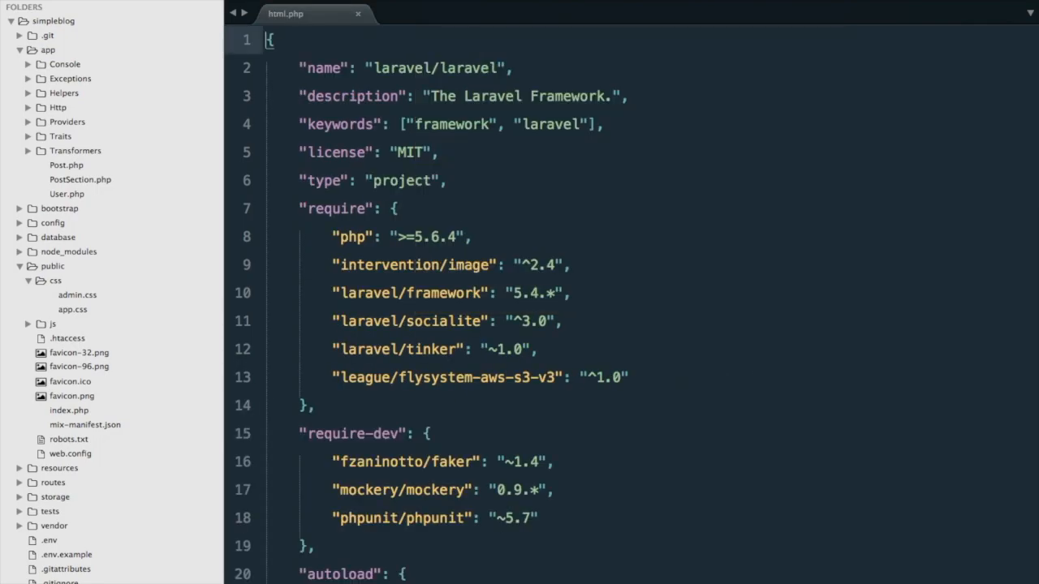
- Add "files": ["app/Helpers/html.php"] to composer.json autoload and run composer dumpautoload
{"action": "left_click", "coordinate": [414, 14]}
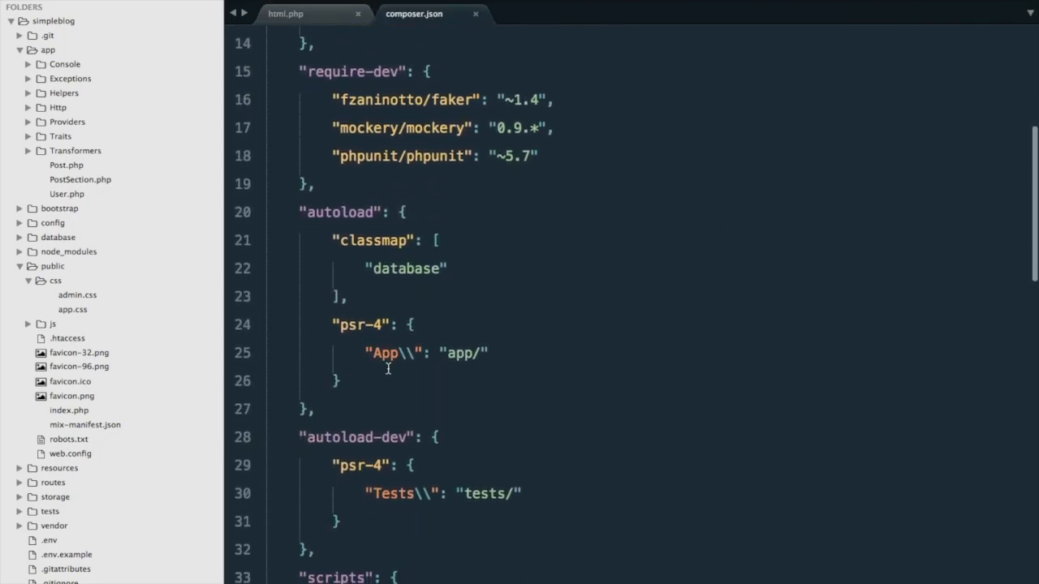
{"action": "key", "text": "enter"}
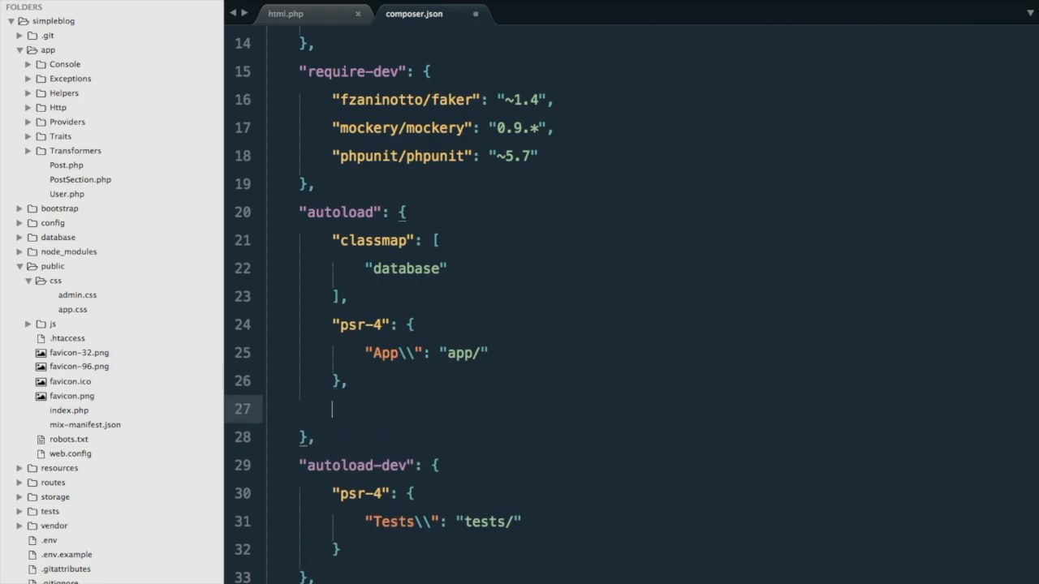
{"action": "type", "text": "\"files\""}
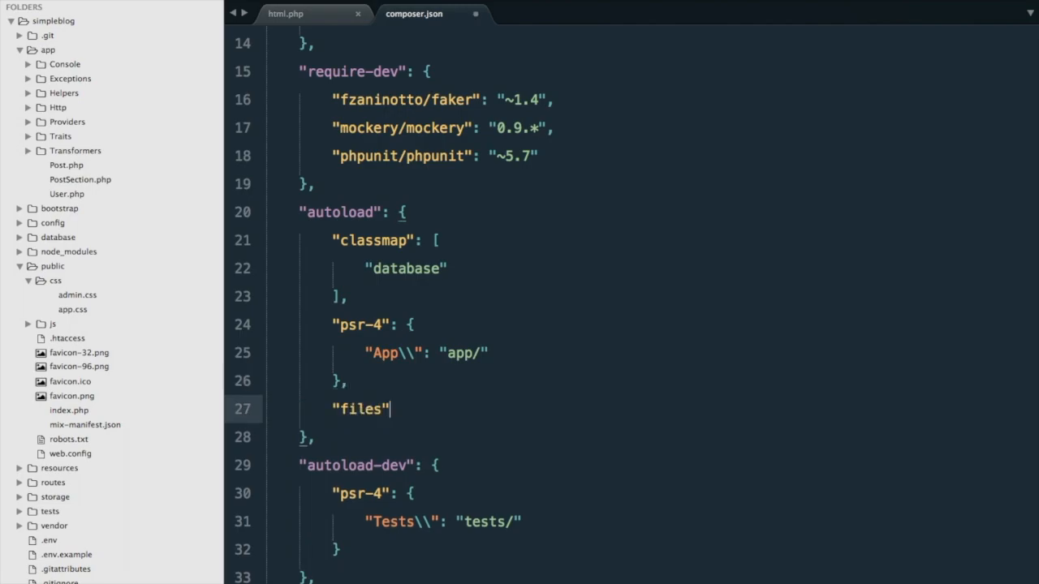
{"action": "type", "text": ": ["}
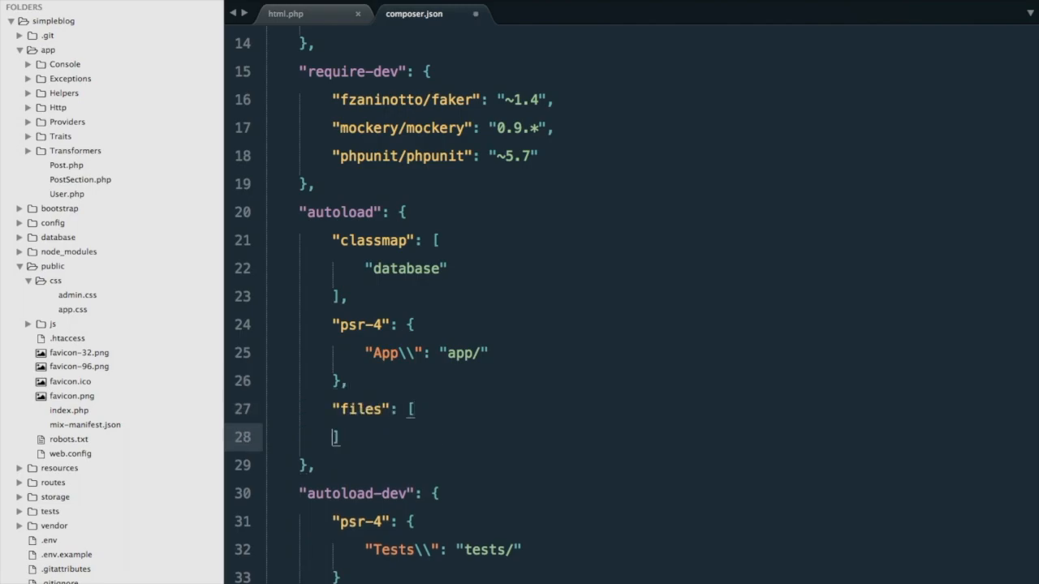
{"action": "key", "text": "Return"}
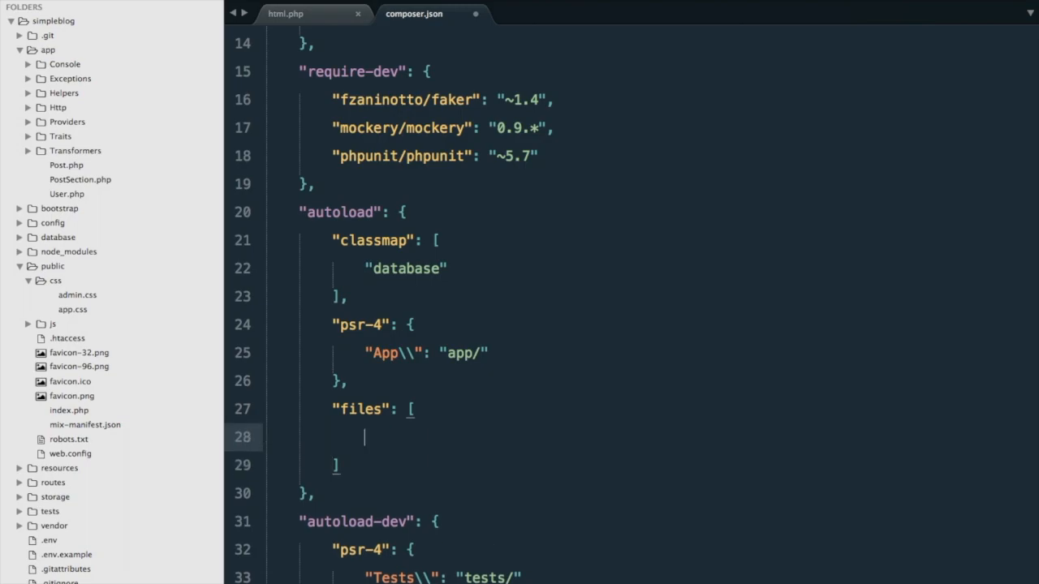
{"action": "type", "text": "\"app\""}
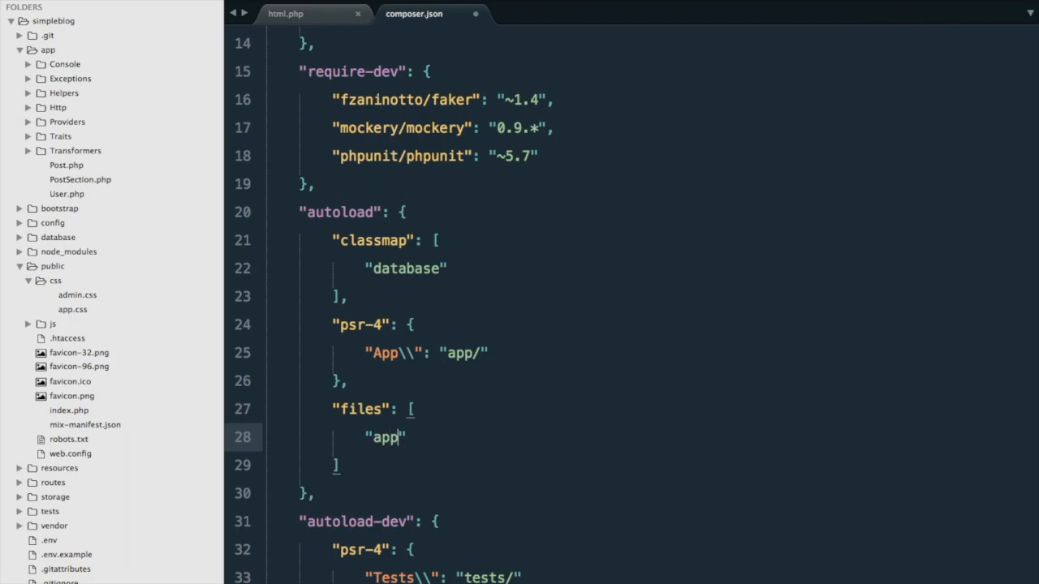
{"action": "type", "text": "/Helpers/h"}
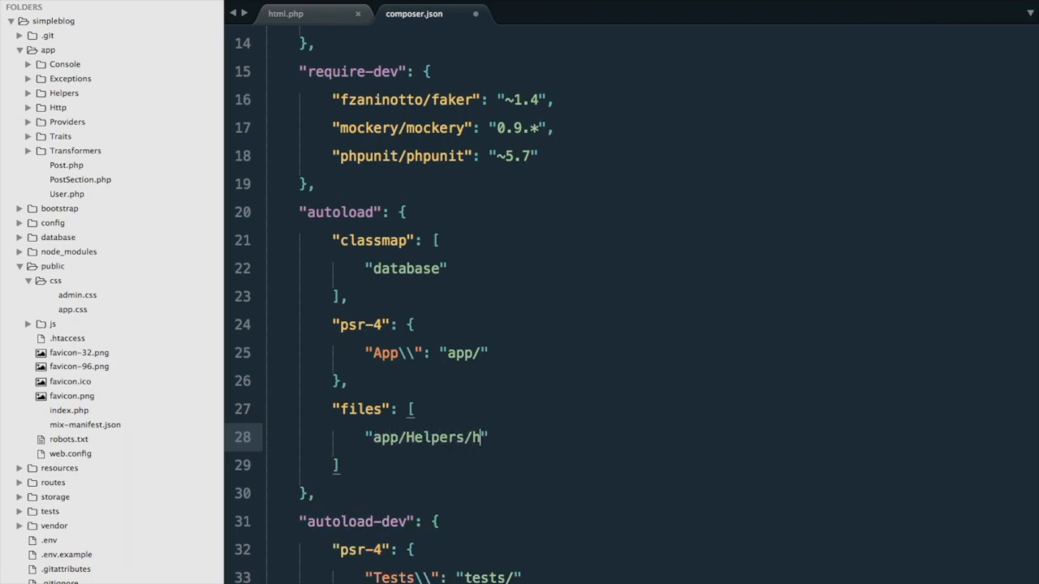
{"action": "type", "text": "tml.php"}
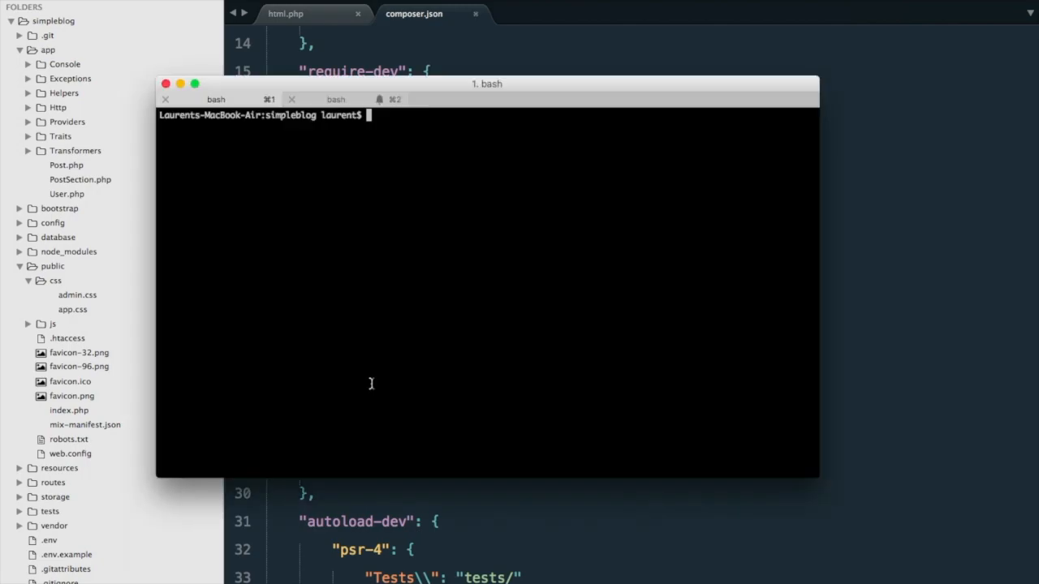
{"action": "type", "text": "composer dumpautoload"}
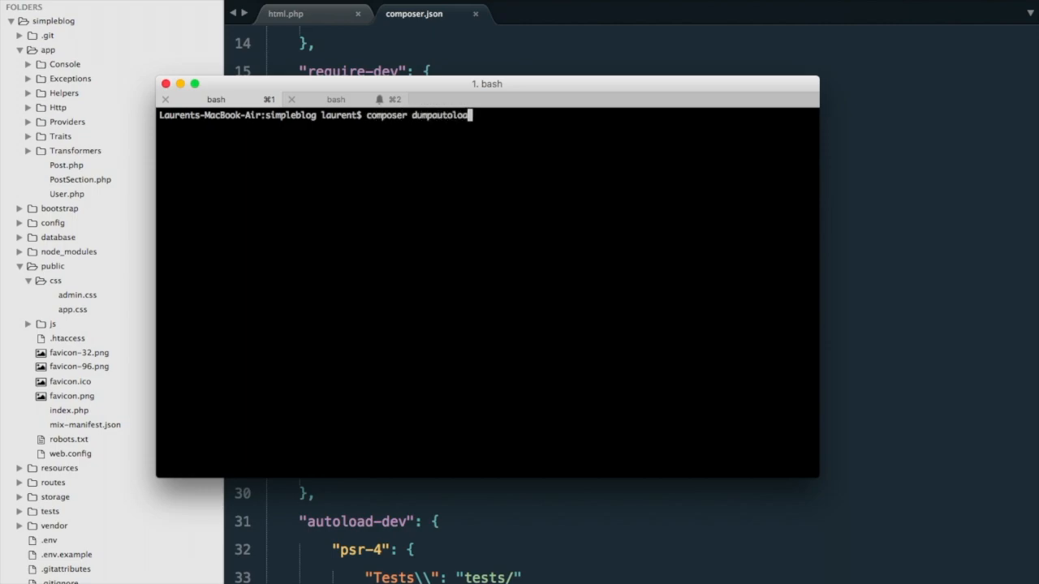
{"action": "key", "text": "Return"}
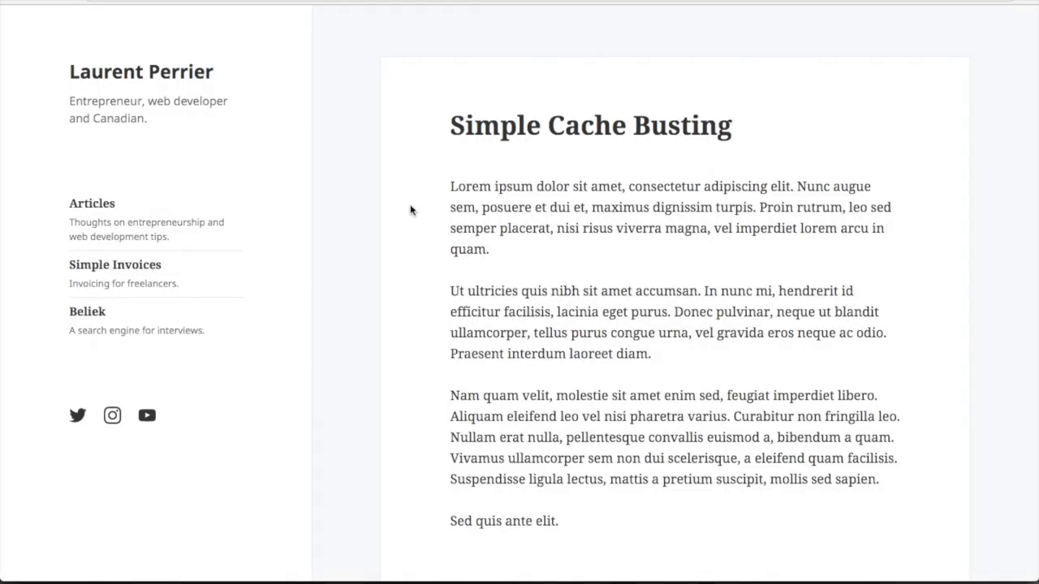
- Open the blog page's context menu to view its page source
{"action": "right_click", "coordinate": [412, 209]}
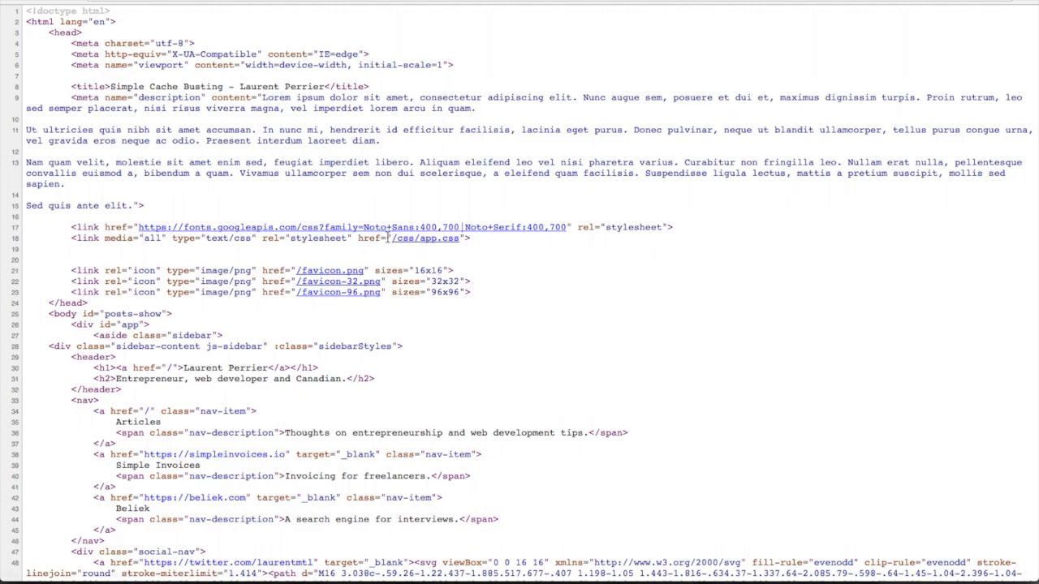
{"action": "mouse_move", "coordinate": [425, 238]}
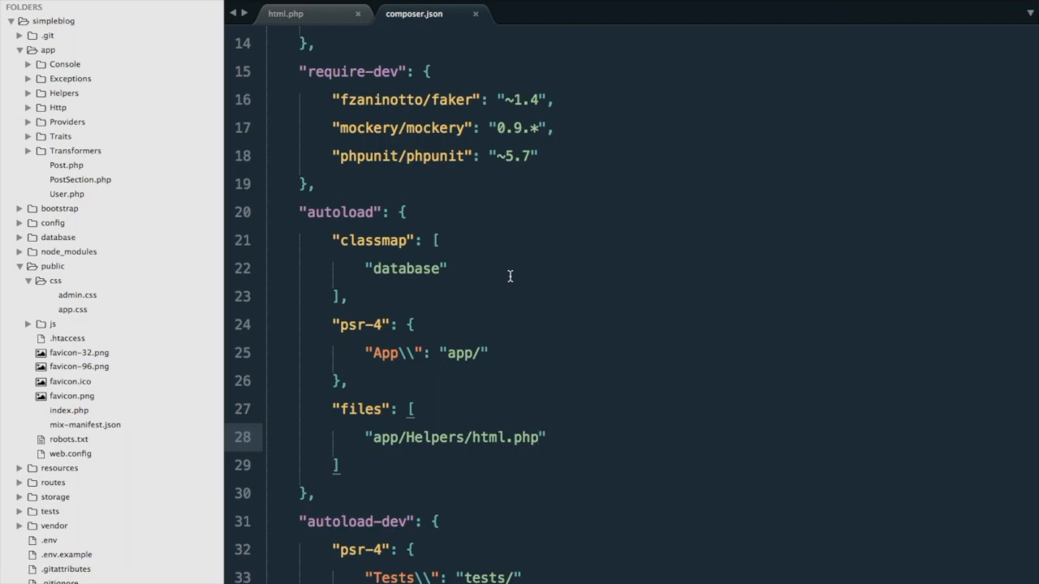
- Insert {!! style_ts('/css/app.css') !!} on line 13 of layout.blade.php
{"action": "left_click", "coordinate": [536, 14]}
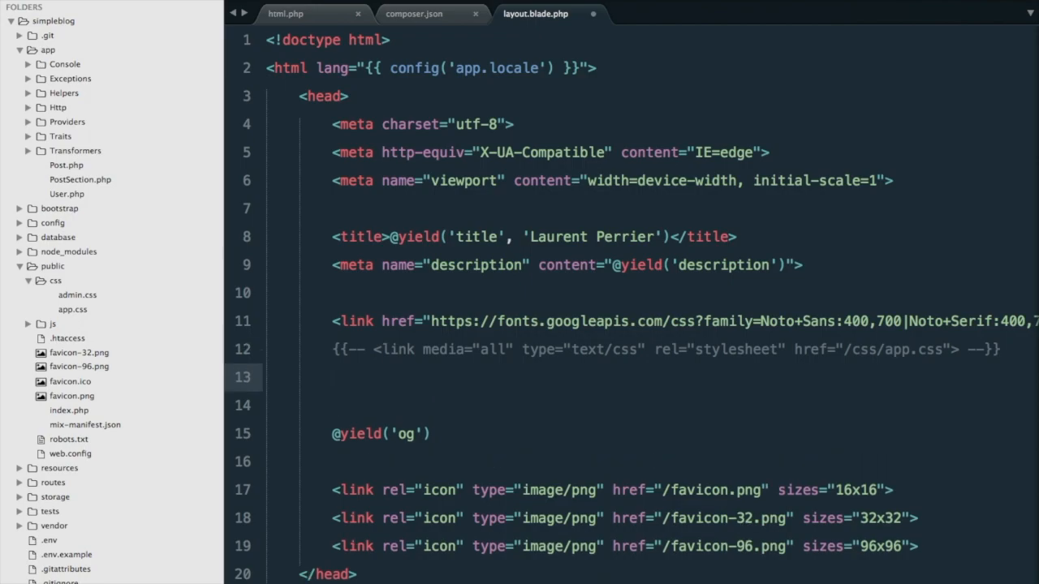
{"action": "type", "text": "{!! style_ts('"}
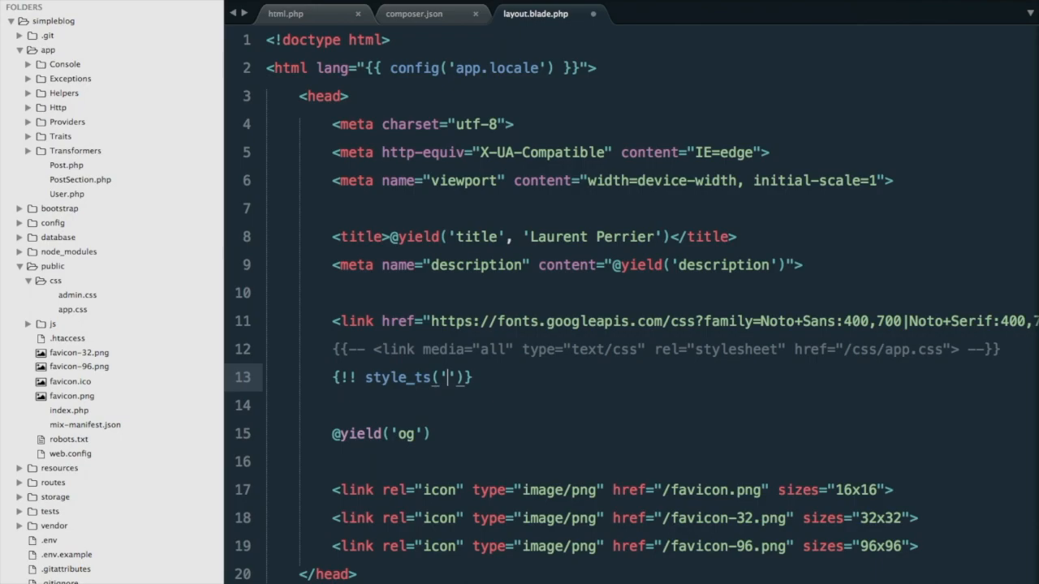
{"action": "type", "text": "/css/ap"}
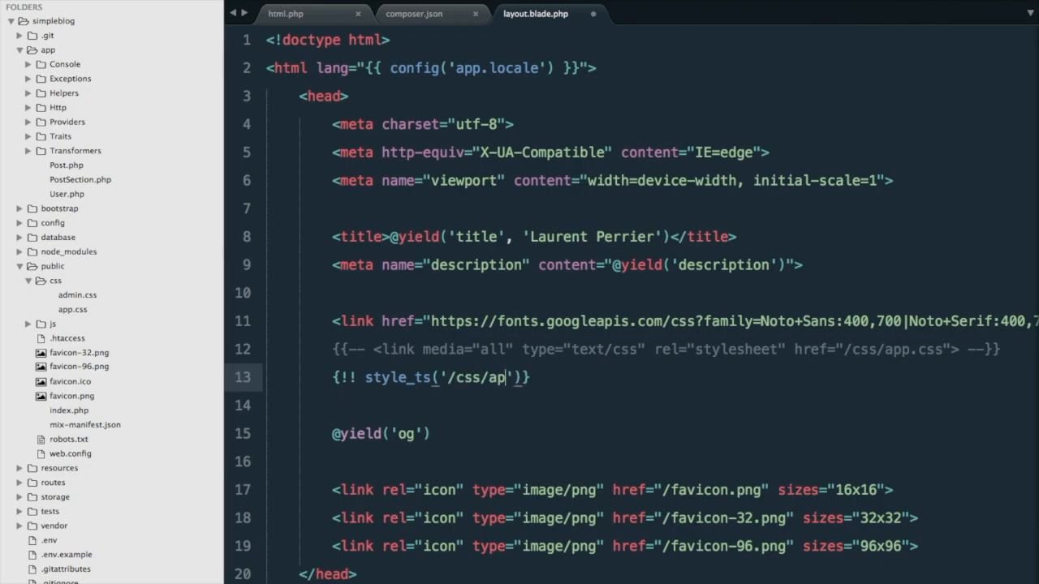
{"action": "type", "text": "p.css')"}
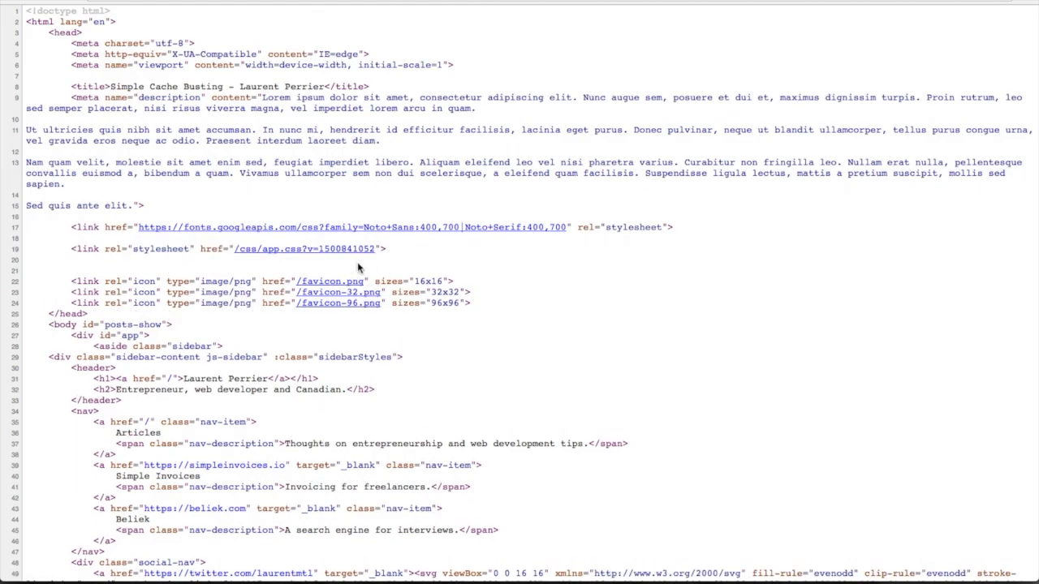
{"action": "mouse_move", "coordinate": [304, 248]}
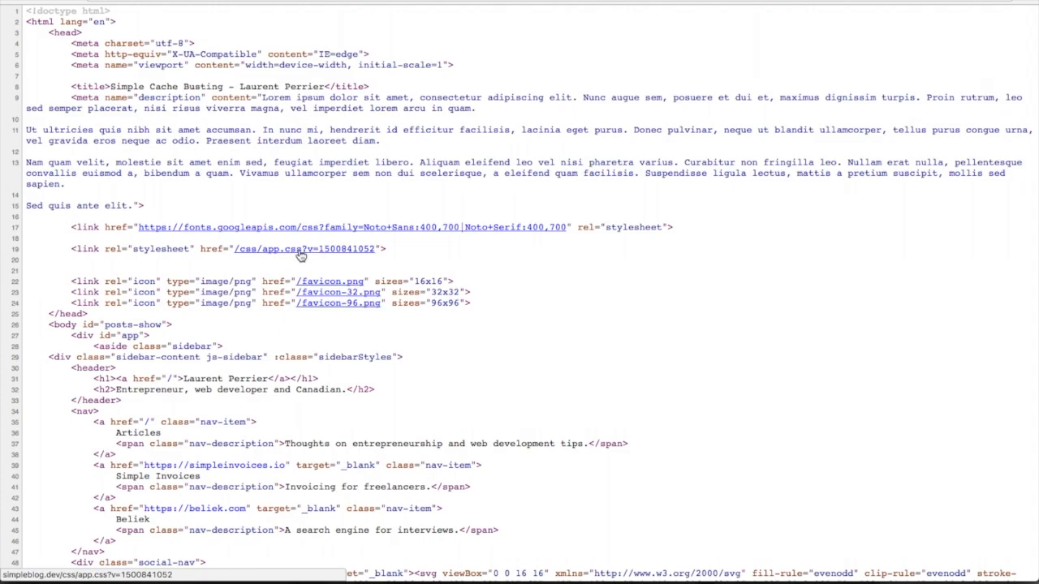
{"action": "mouse_move", "coordinate": [432, 251]}
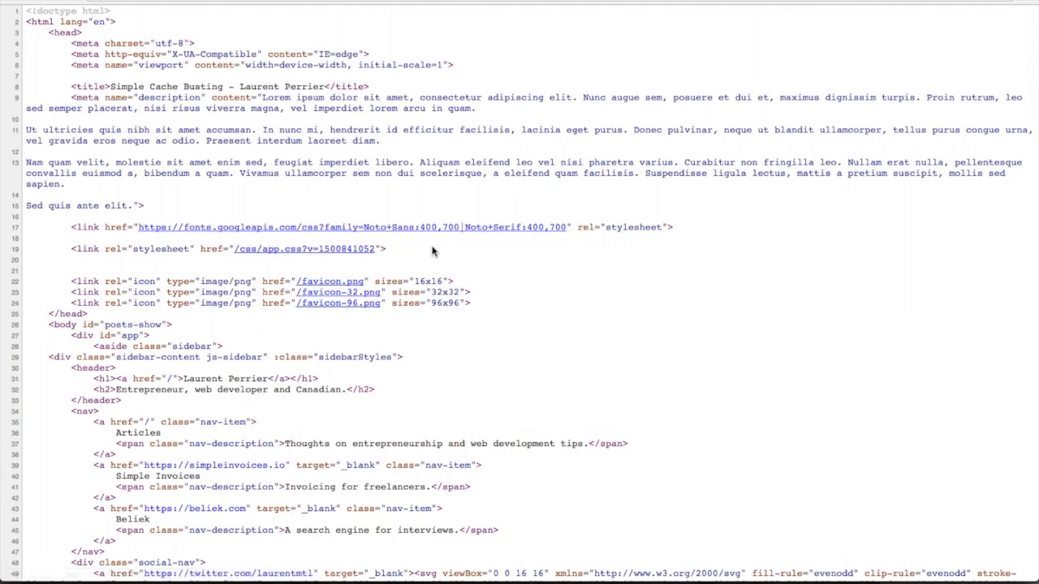